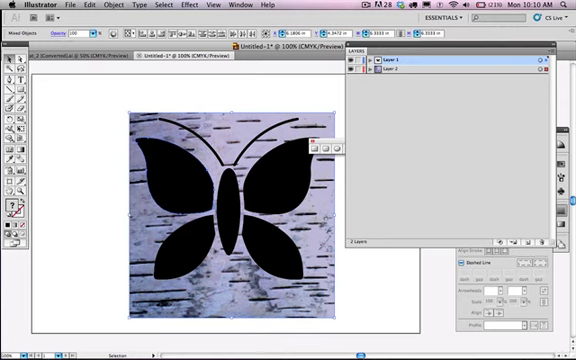
pyautogui.moveTo(388, 289)
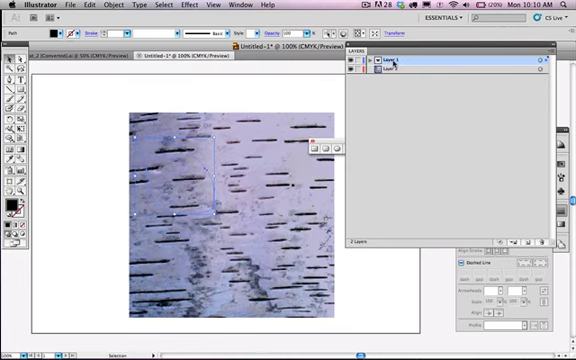
# Step: Expand Layer 1 to list the separate black butterfly paths above the Bark photo
pyautogui.click(370, 63)
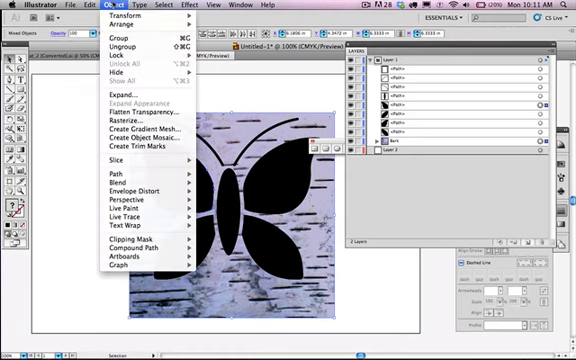
pyautogui.moveTo(123, 242)
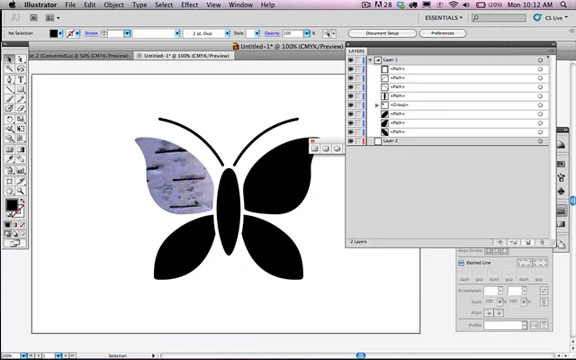
pyautogui.moveTo(100, 121)
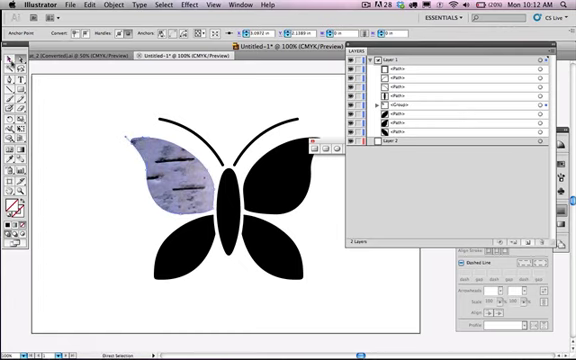
# Step: Reselect the whole clipped upper-left wing group showing the bark texture
pyautogui.click(160, 170)
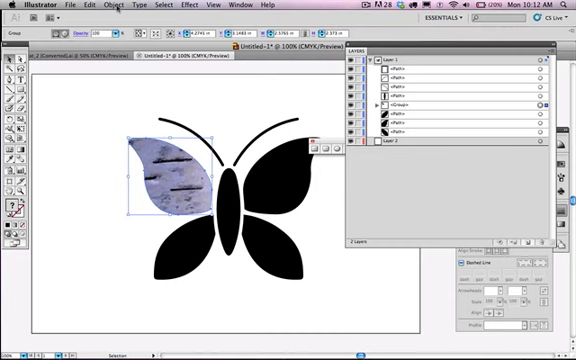
# Step: Release the bark clipping mask from the upper-left wing via the Object menu
pyautogui.click(118, 5)
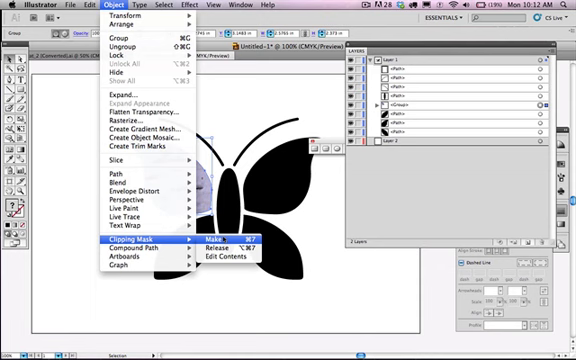
pyautogui.click(209, 233)
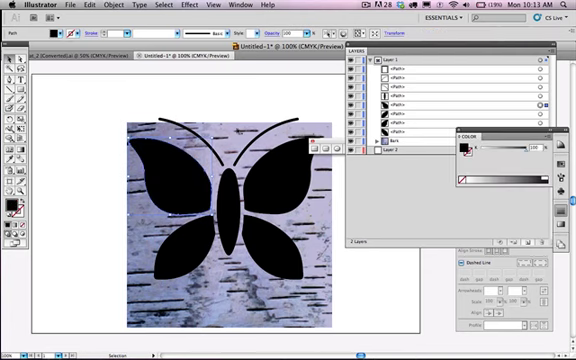
pyautogui.moveTo(183, 90)
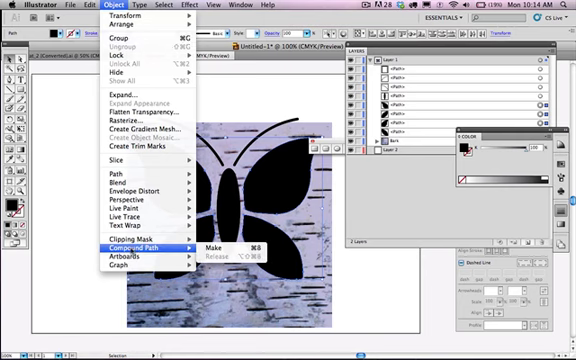
# Step: Combine the selected wings into one compound path and add the bark texture to the selection
pyautogui.click(206, 257)
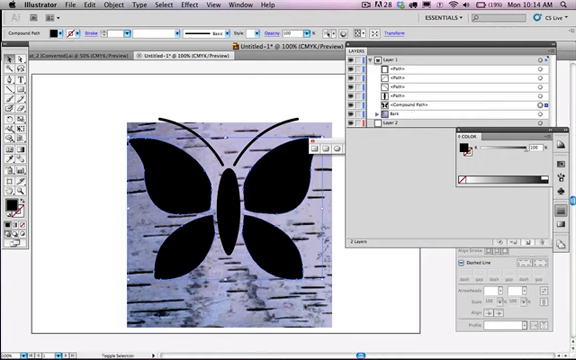
pyautogui.click(119, 6)
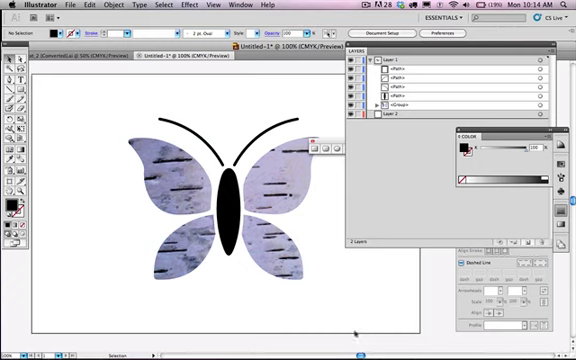
pyautogui.moveTo(360, 315)
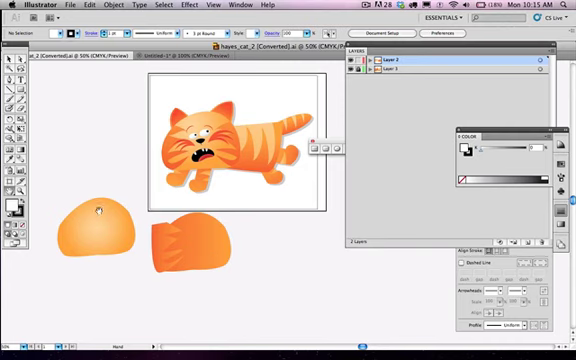
pyautogui.moveTo(162, 276)
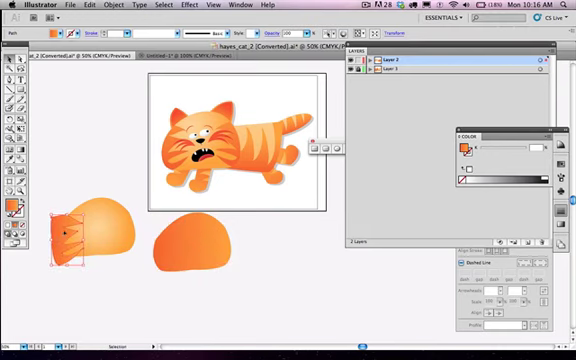
# Step: Alt-drag a copy of the orange head shape and place it below the cat
pyautogui.click(190, 240)
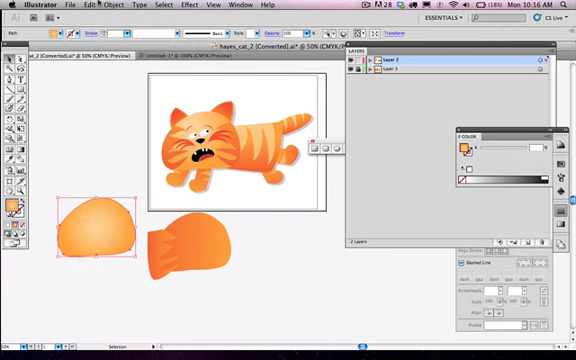
pyautogui.moveTo(103, 225); pyautogui.dragTo(290, 217)
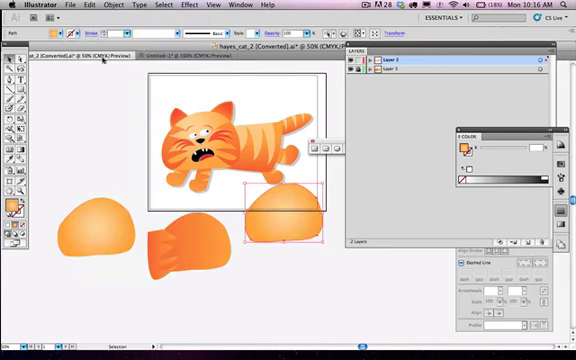
pyautogui.moveTo(290, 205); pyautogui.dragTo(290, 270)
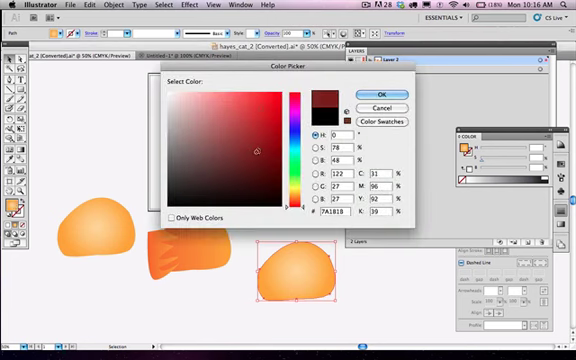
# Step: Pick the lighter red #E85252 as the head copy's fill and confirm it
pyautogui.click(242, 101)
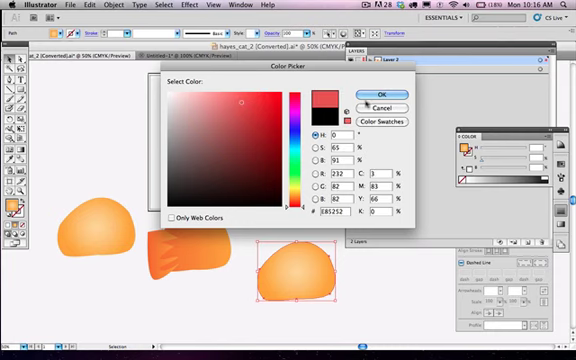
pyautogui.click(377, 90)
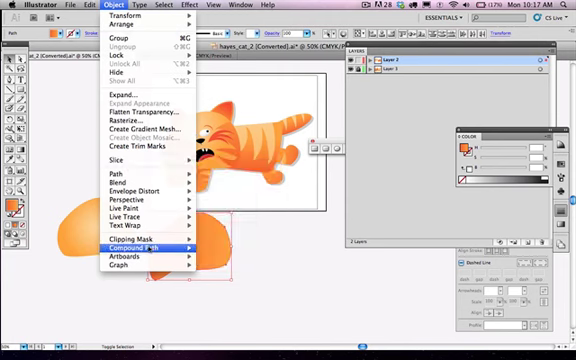
# Step: Clip the darker stripes inside the orange head shape, then deselect to view the result
pyautogui.click(124, 240)
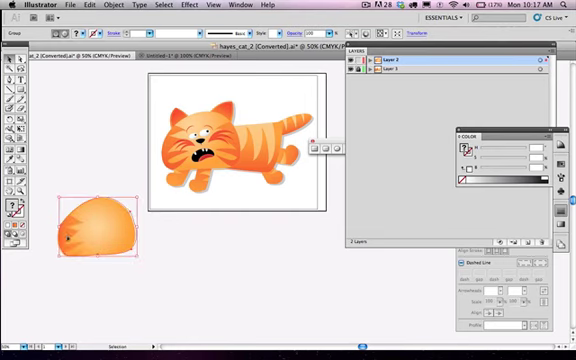
pyautogui.click(100, 230)
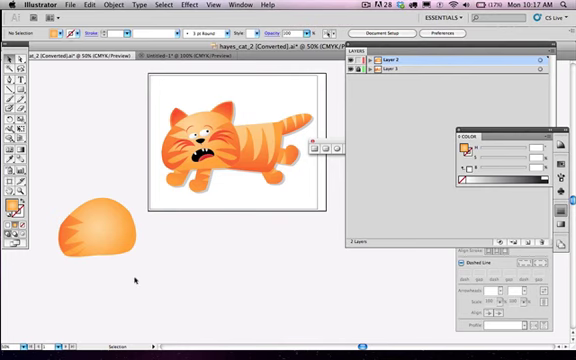
pyautogui.moveTo(286, 280)
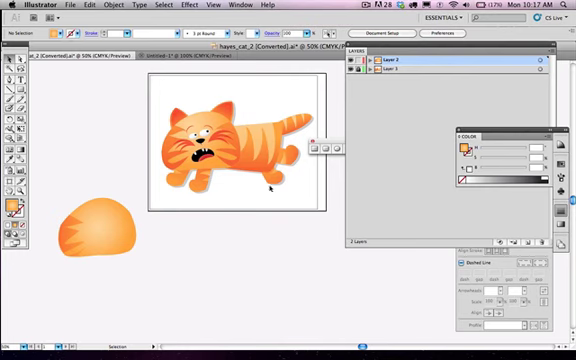
pyautogui.moveTo(238, 218)
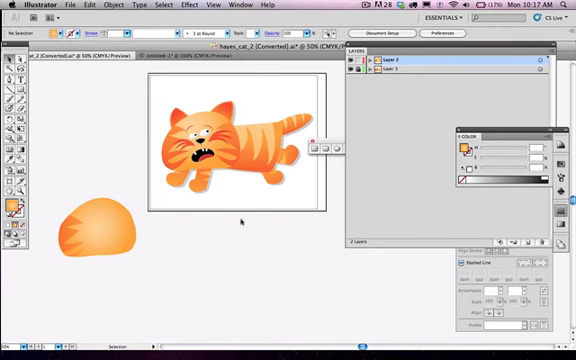